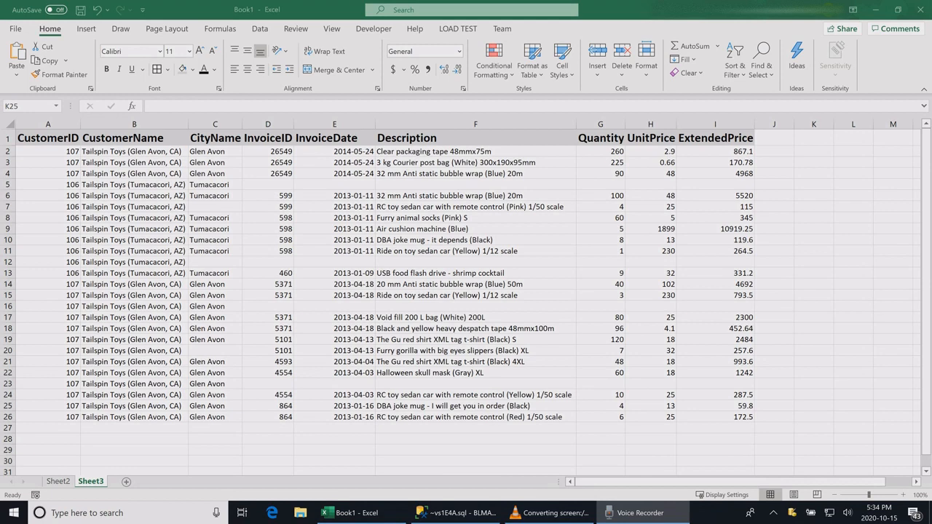
Review the blank Quantity cells in rows 5 and 12 and the table's last Quantity values.
click(48, 152)
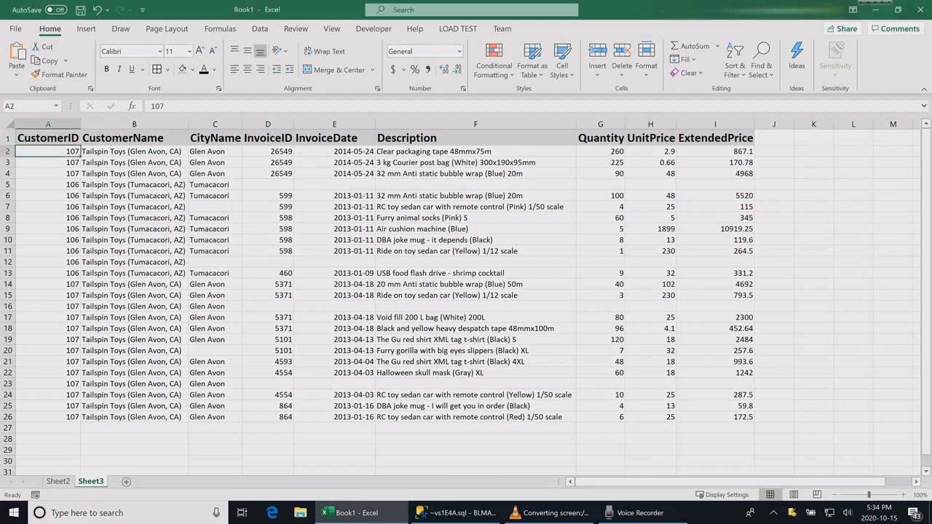
click(600, 150)
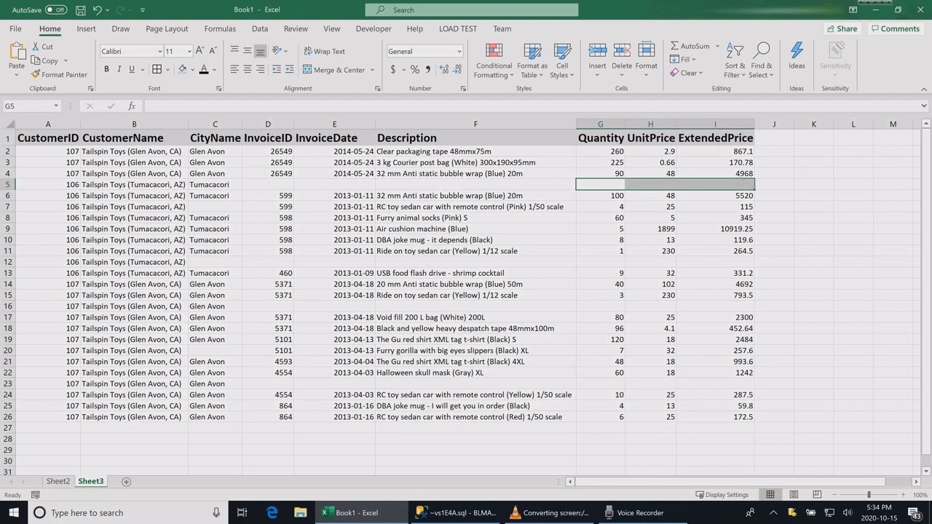
click(601, 262)
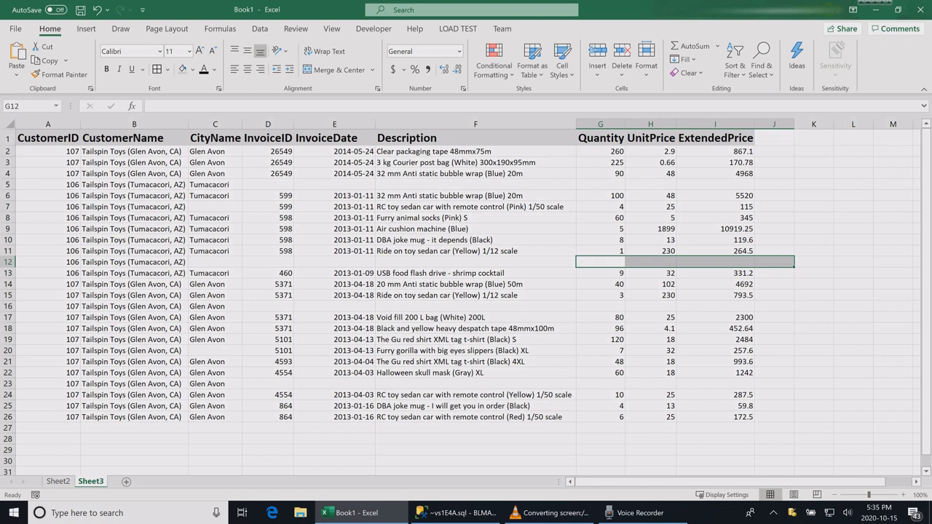
click(714, 306)
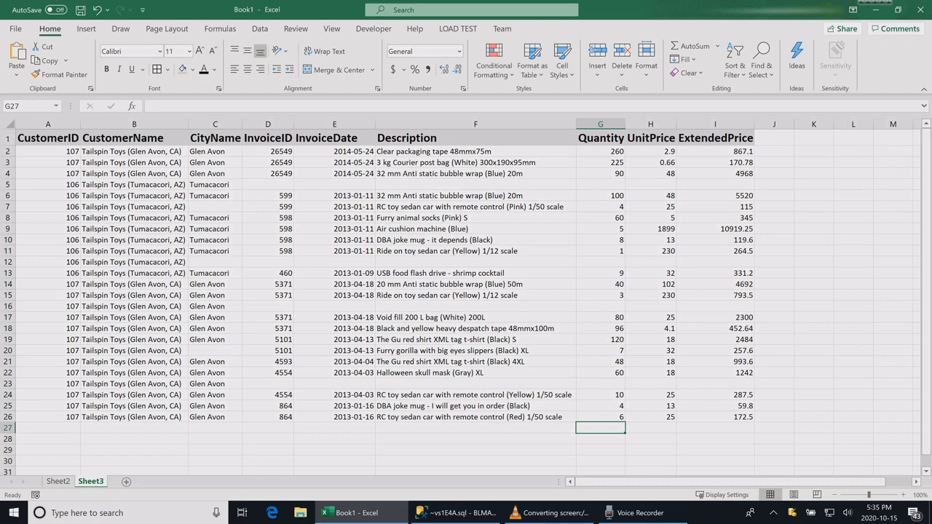
drag(600, 393, 601, 417)
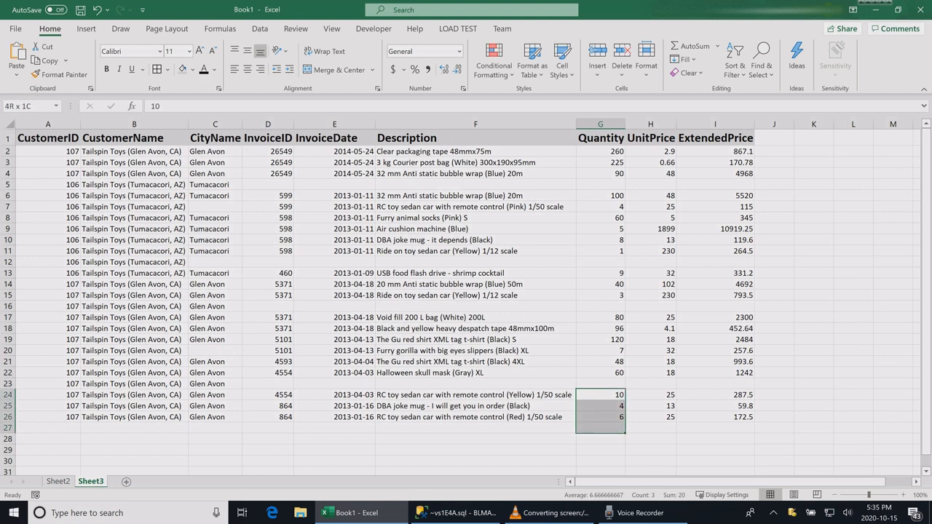
click(600, 428)
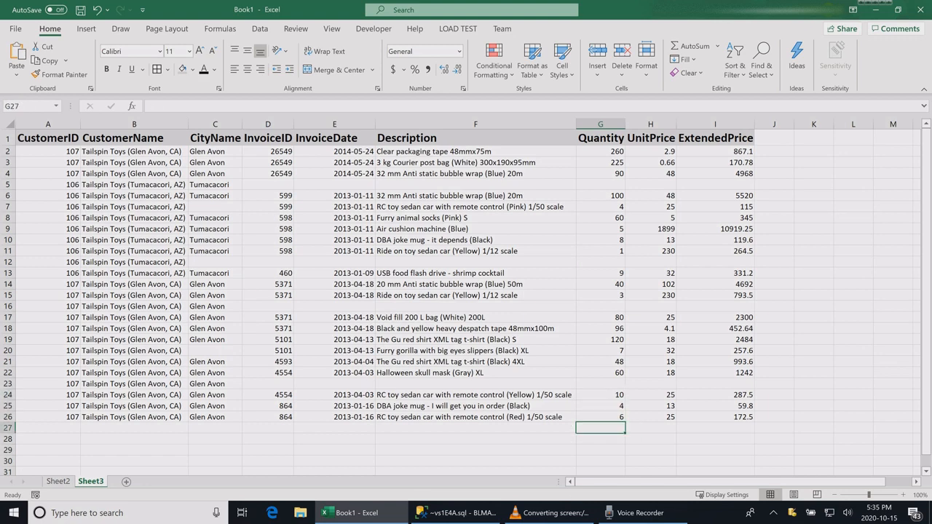
Fill the selected Quantity range with 0, confirming the replacement of existing data.
drag(601, 150, 600, 417)
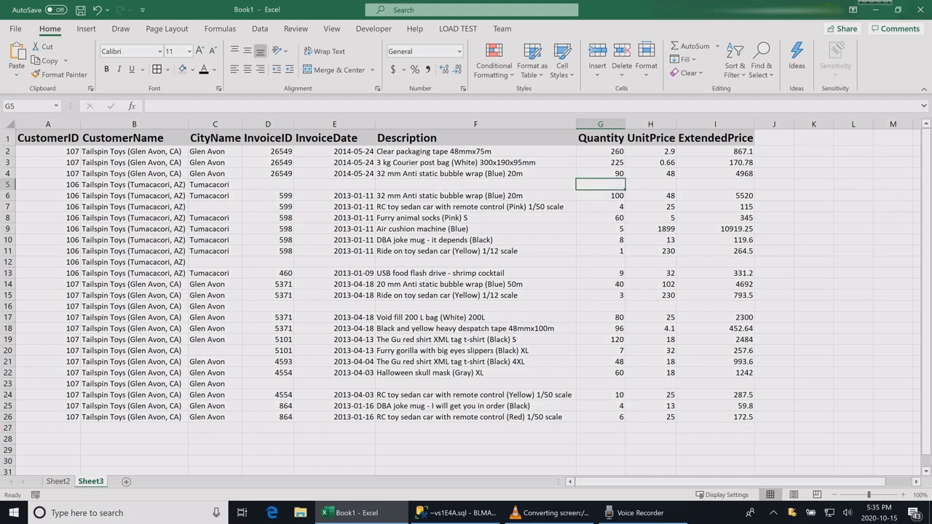
text(0)
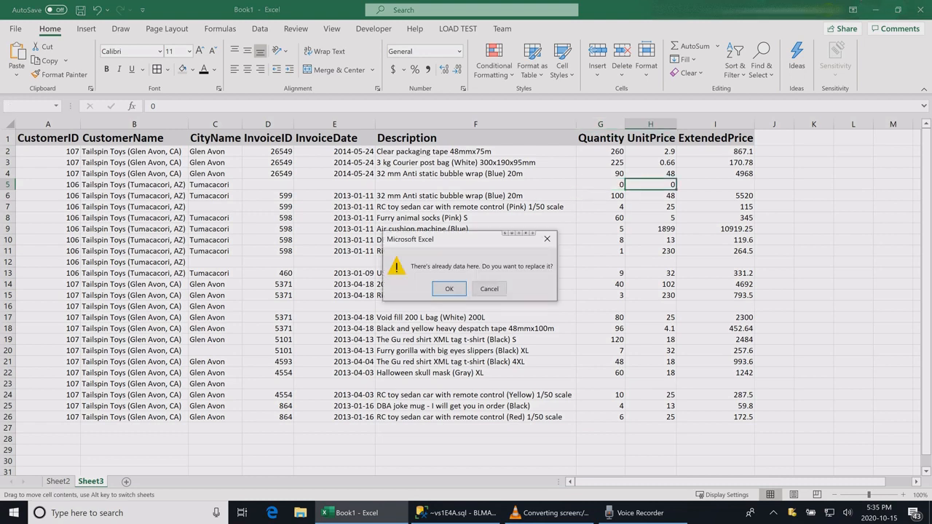
click(449, 288)
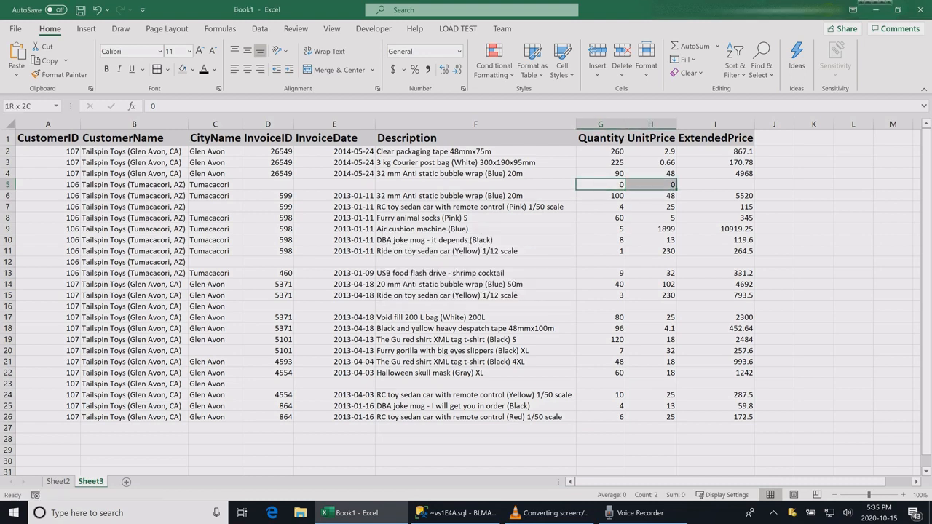
click(649, 207)
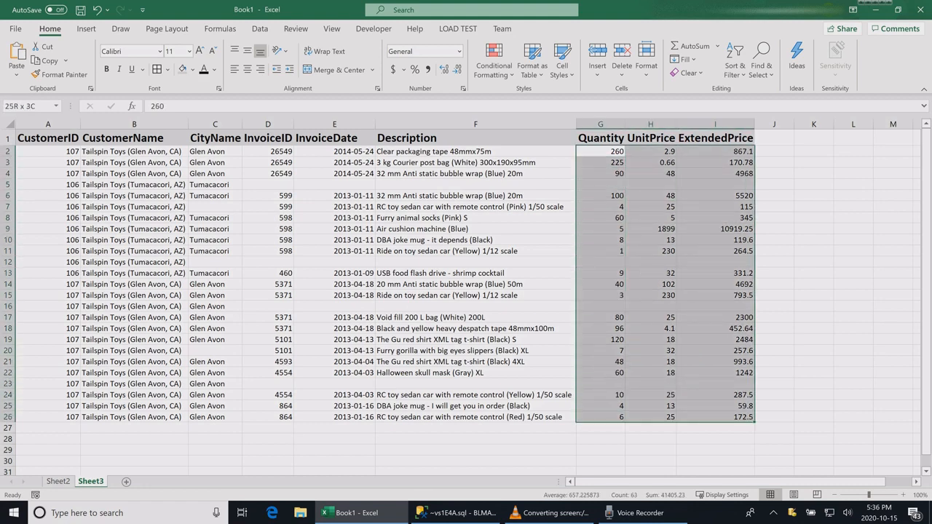
Select the Quantity, UnitPrice and ExtendedPrice values for rows 2 to 26.
click(600, 150)
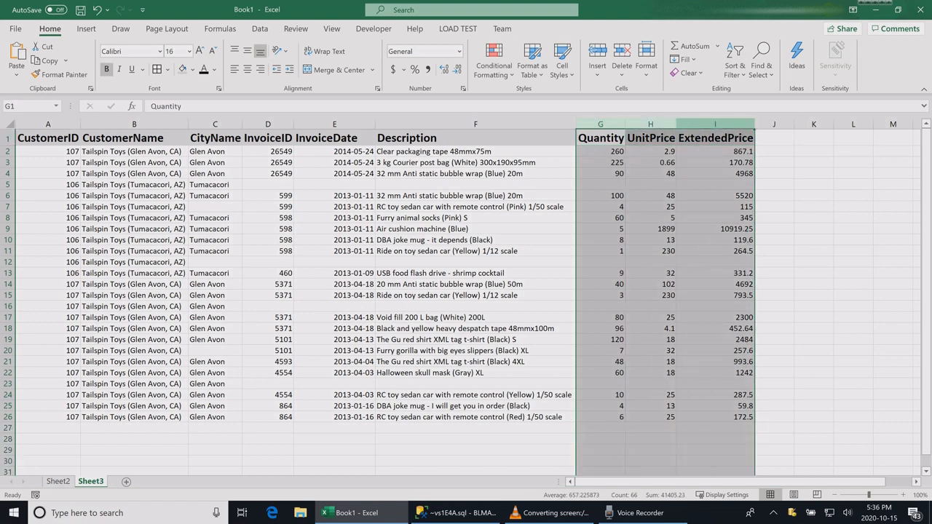
drag(600, 150, 650, 306)
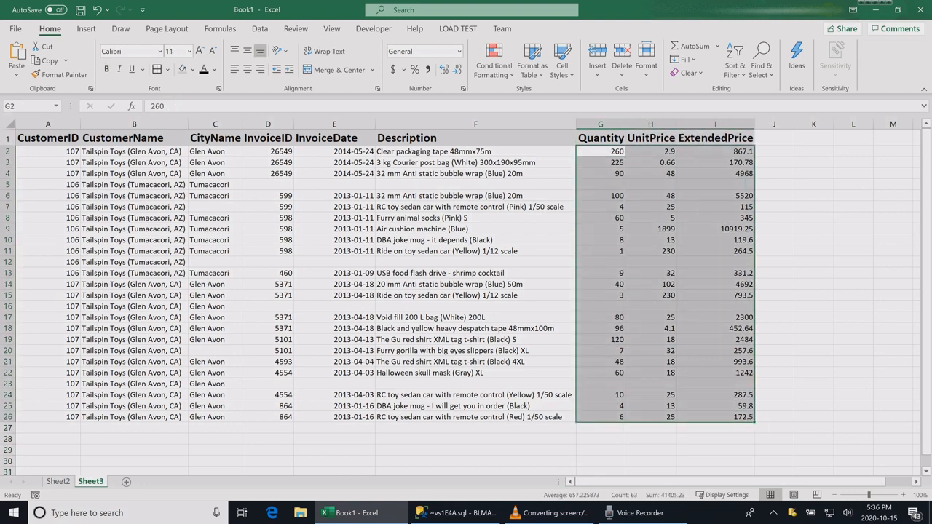
mouse_move(760, 58)
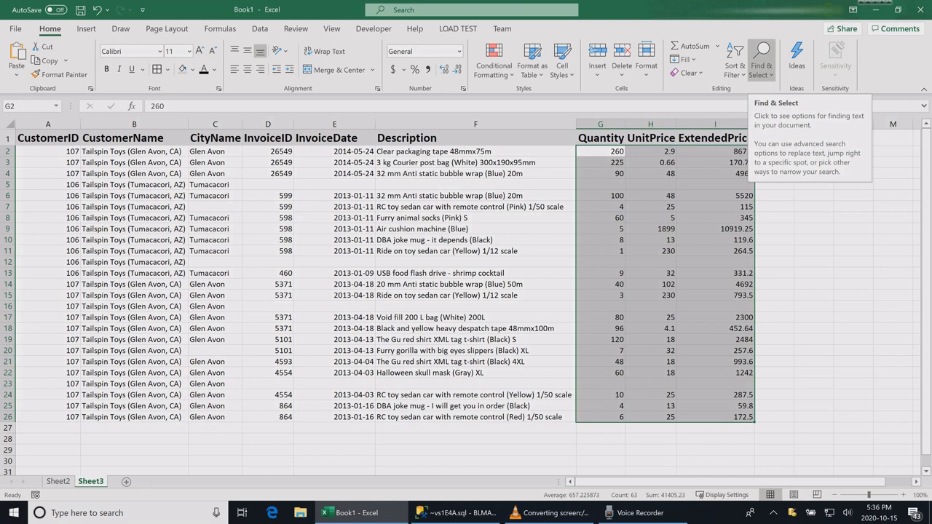
Use Go To Special with Blanks to keep only the empty numeric cells selected.
click(760, 58)
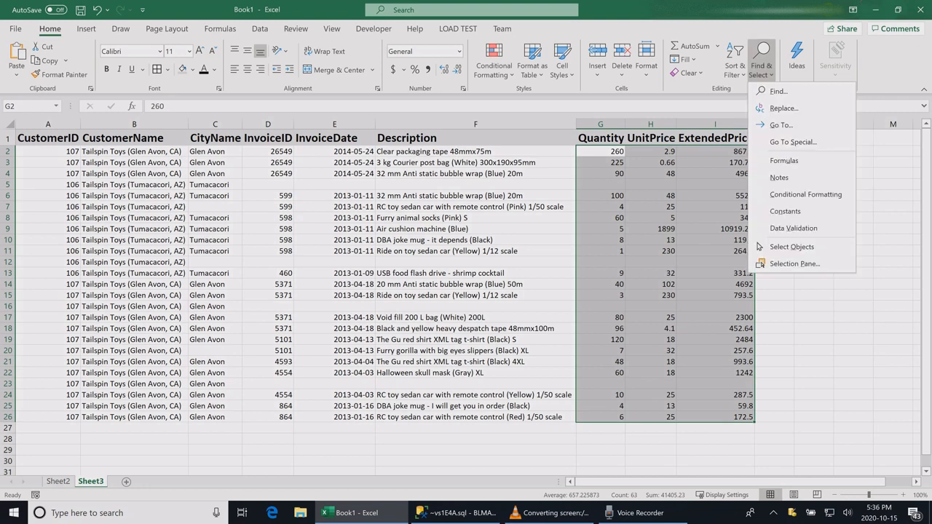
mouse_move(793, 142)
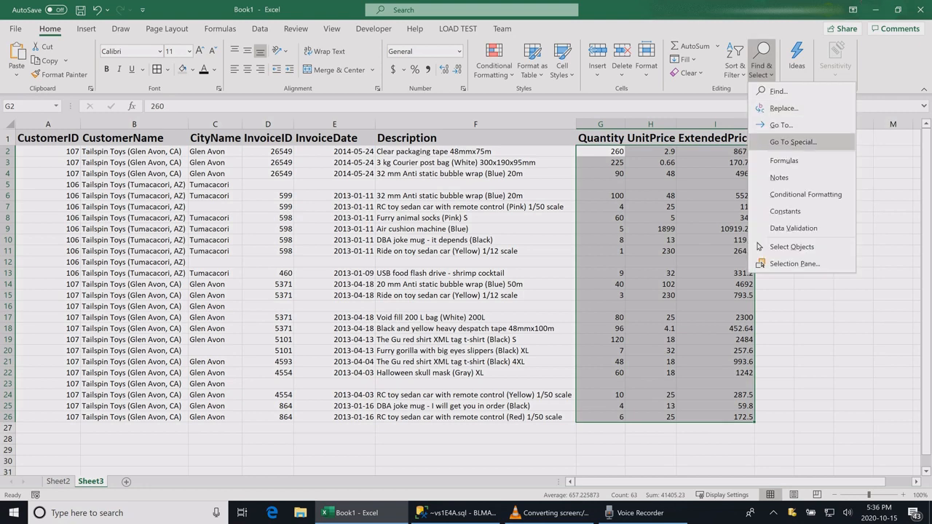
click(793, 141)
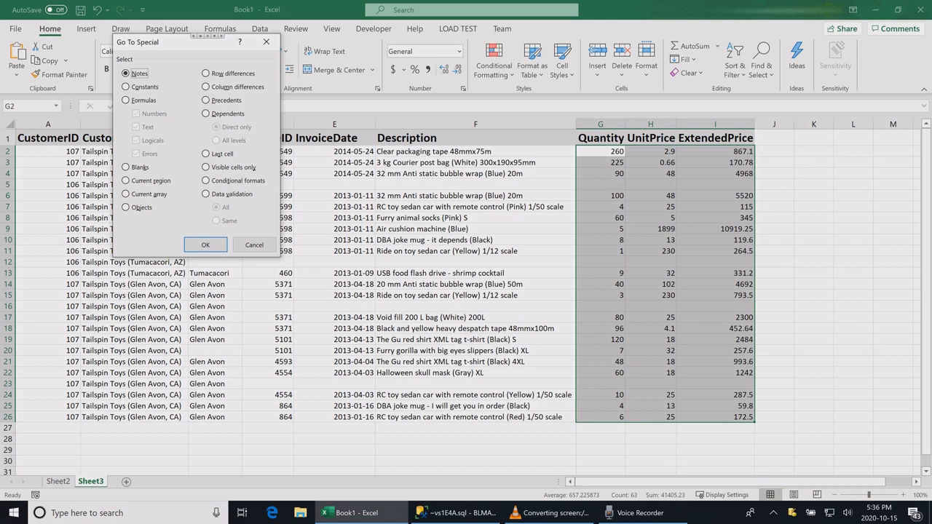
click(125, 166)
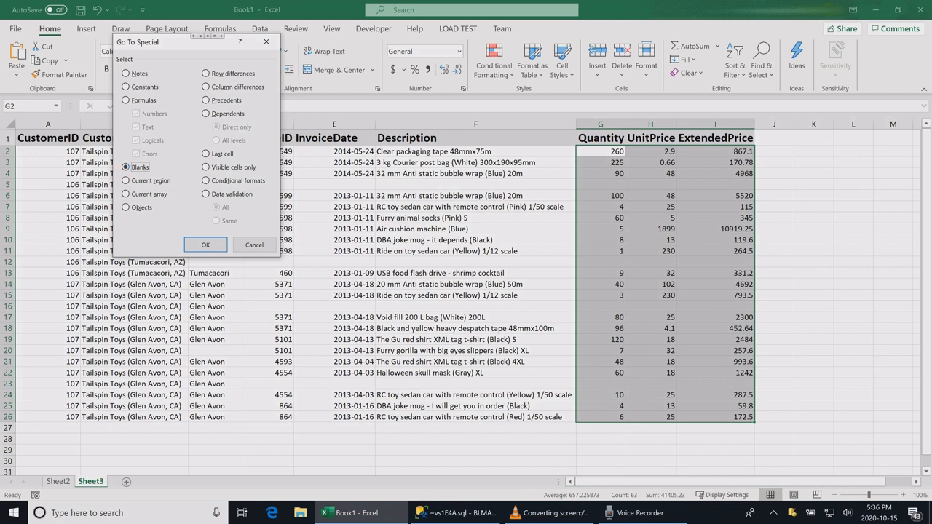
click(205, 245)
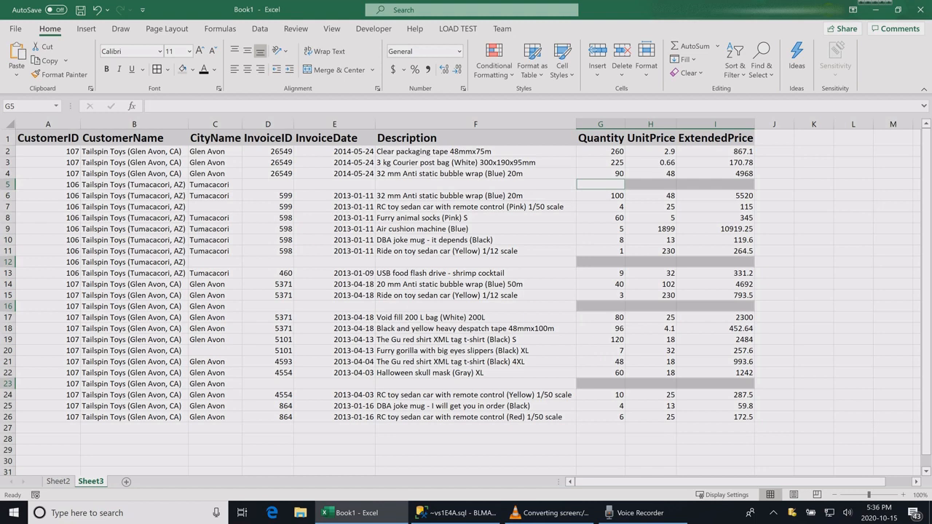
Fill all selected blank Quantity, UnitPrice and ExtendedPrice cells with 0.
text(0)
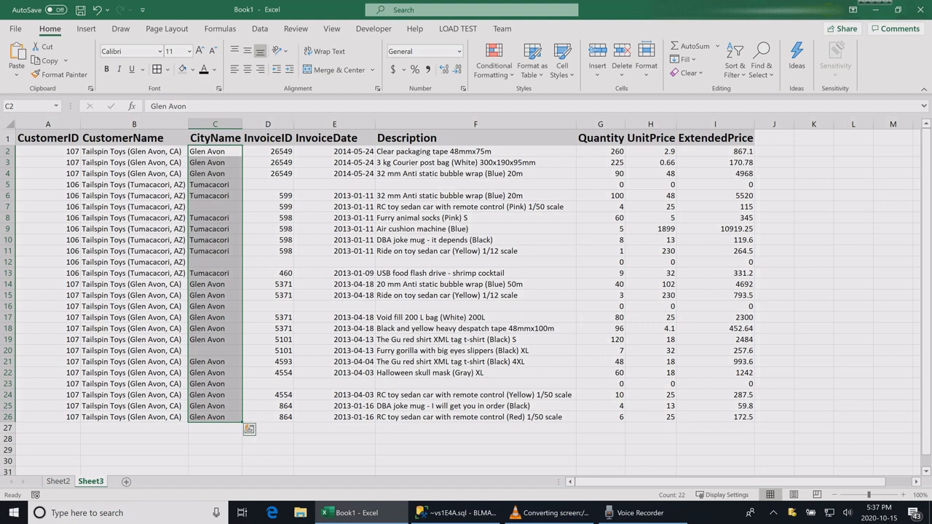
Use Go To Special with Blanks on C2:C26 to select only the empty CityName cells.
scroll(down, 3)
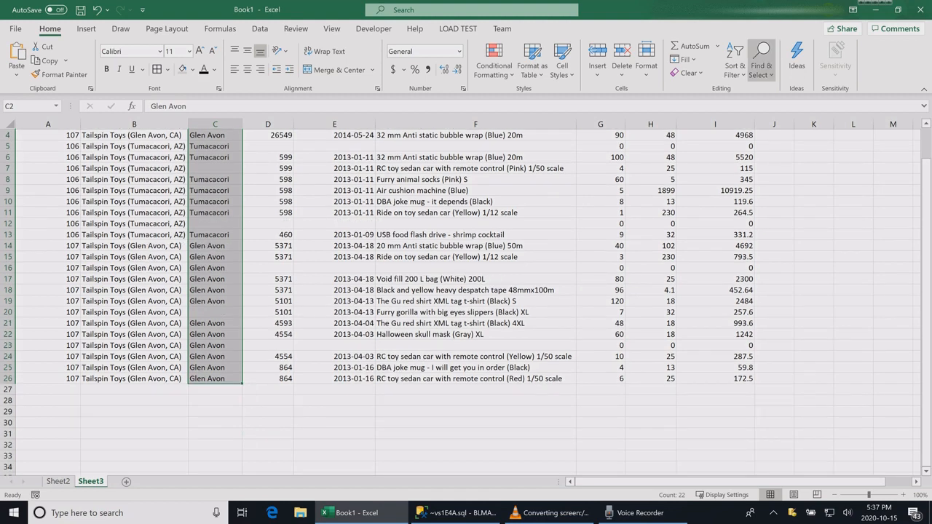
click(760, 61)
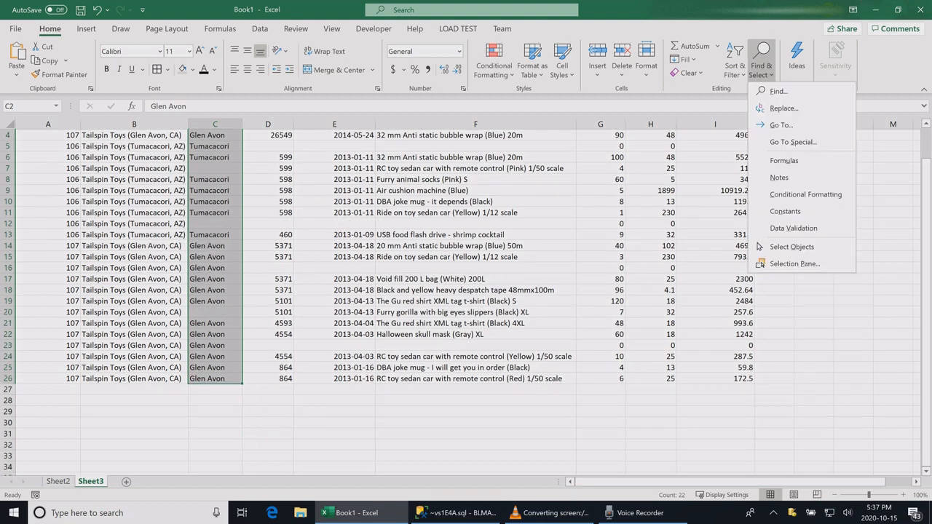
mouse_move(792, 141)
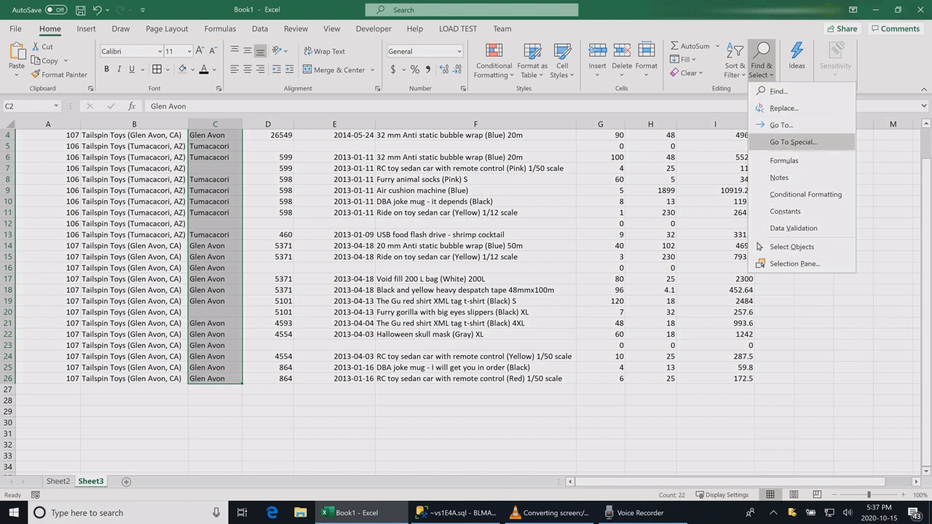
click(792, 141)
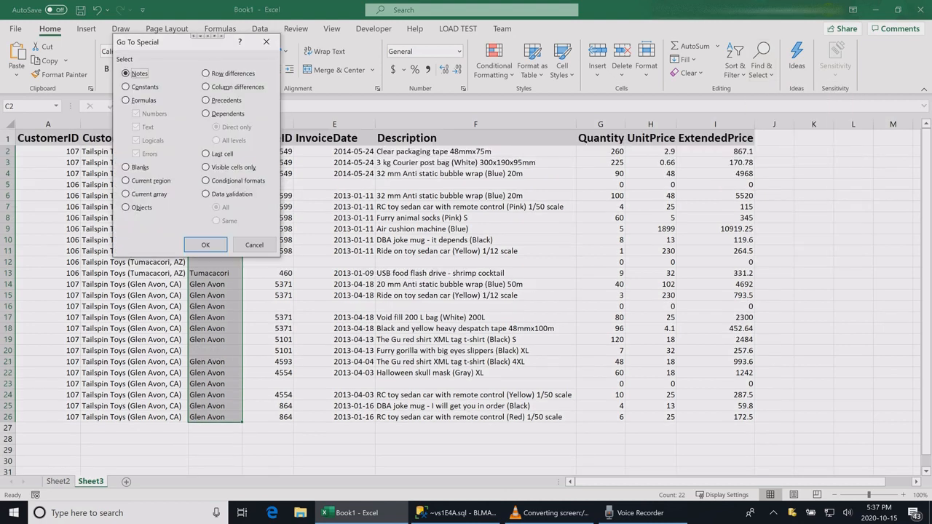
click(126, 166)
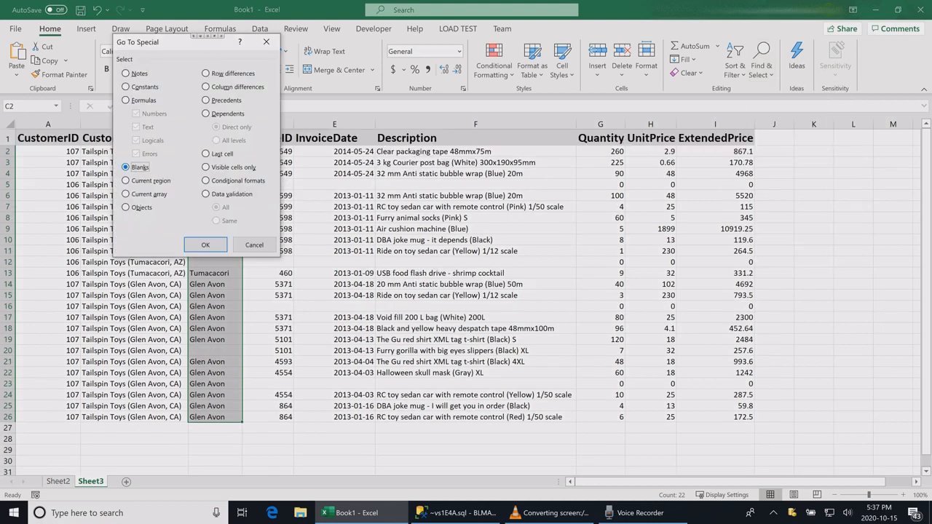
click(206, 244)
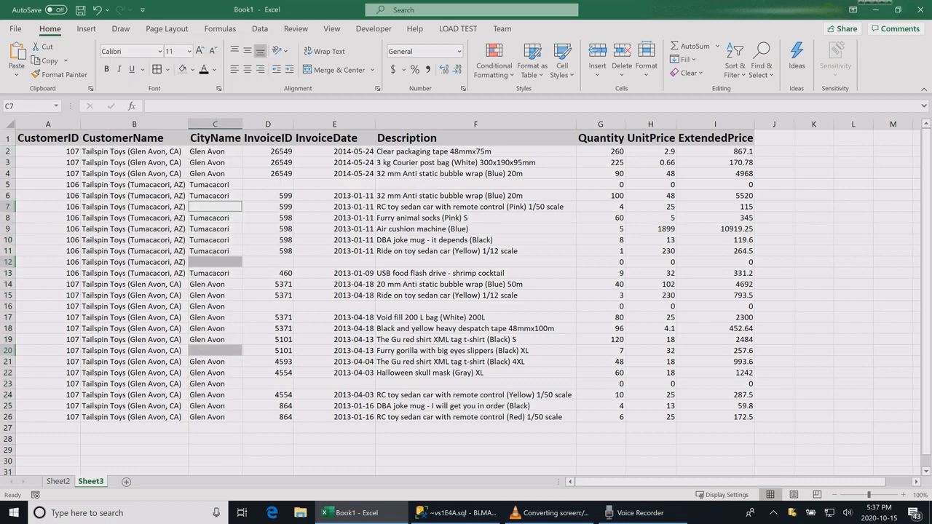
Enter 'Store' into the selected blank CityName cells.
text(S)
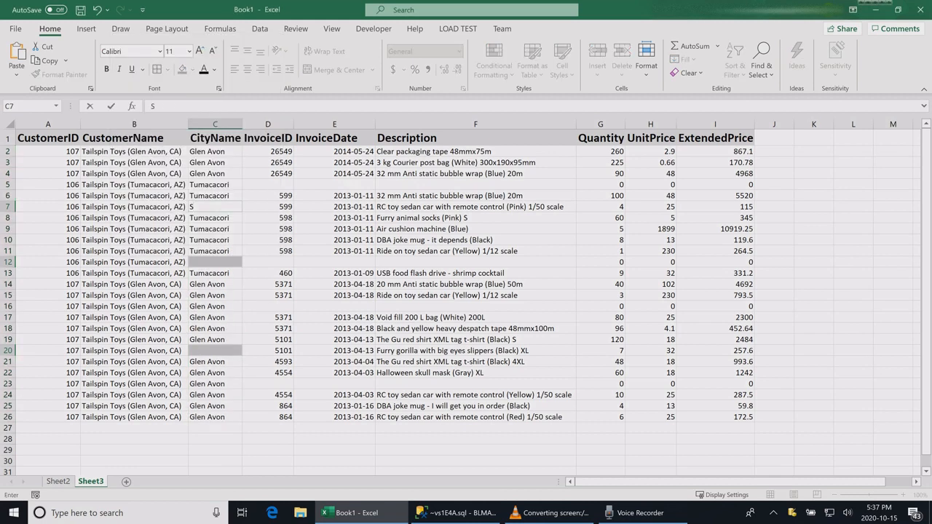
text(tore)
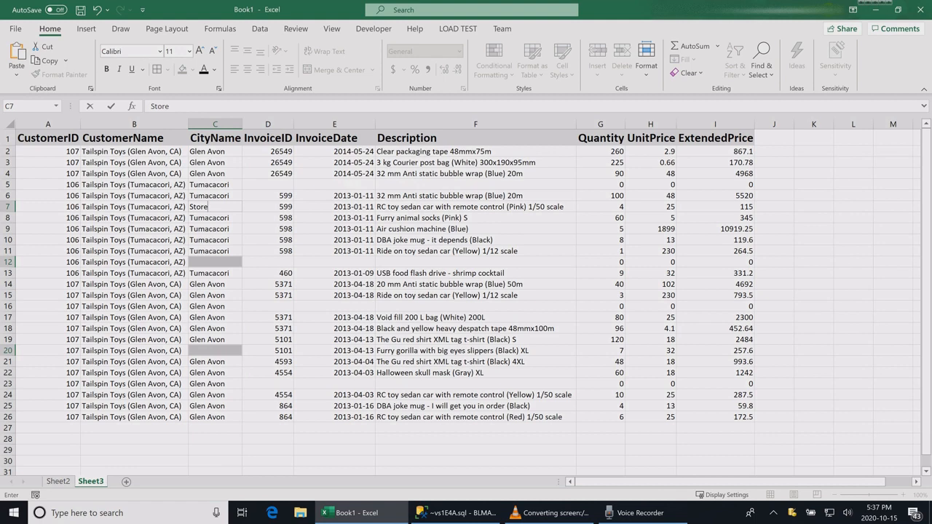